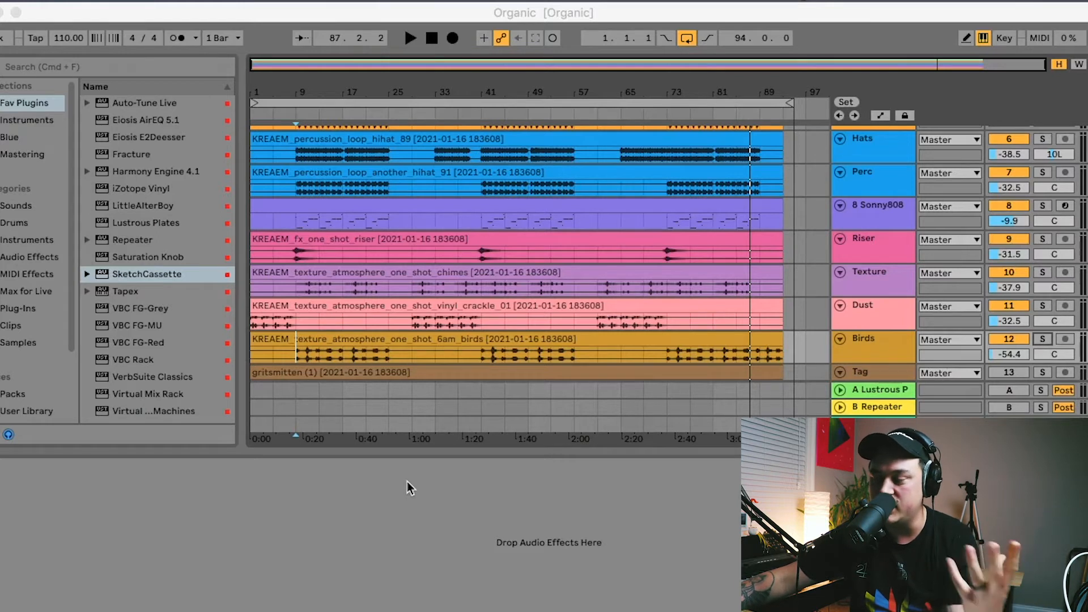
mouse_move(419, 417)
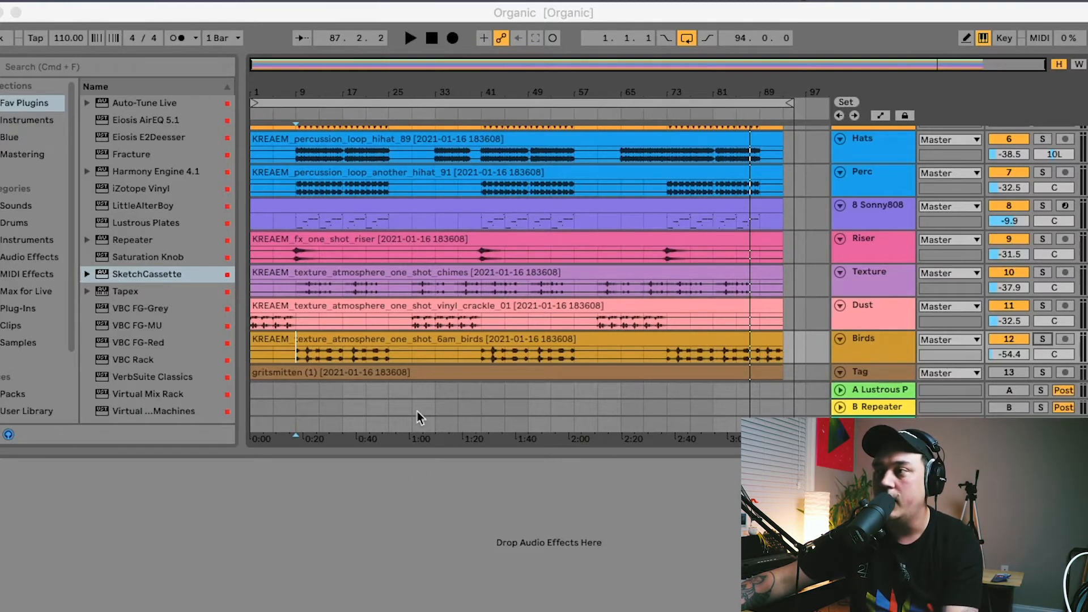
Close the Organic set and open the Lover project, with SketchCassette on the Tapex chain.
scroll(down, 3)
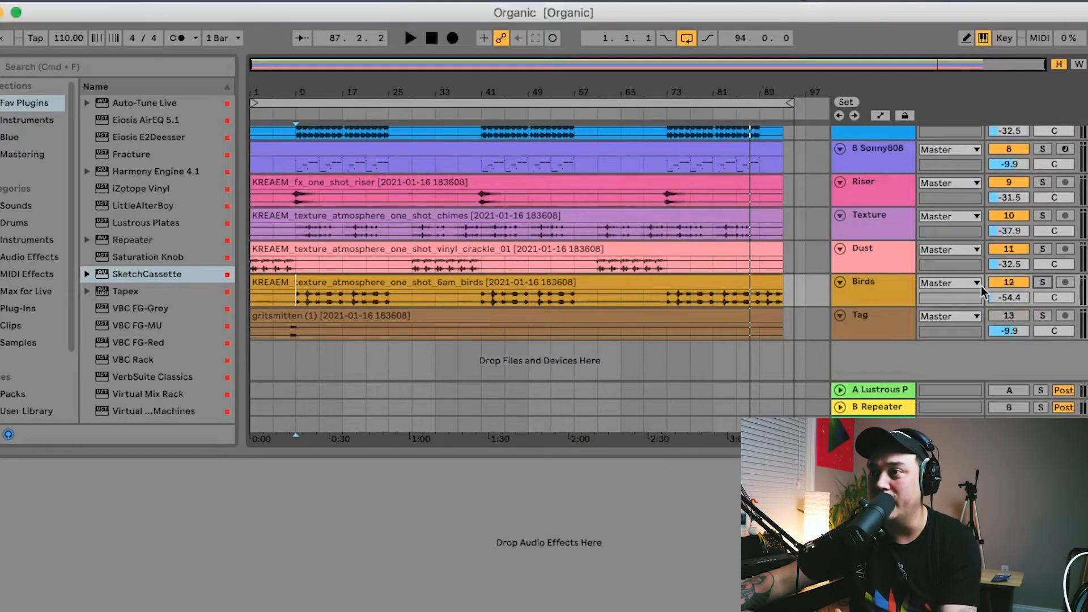
click(1042, 282)
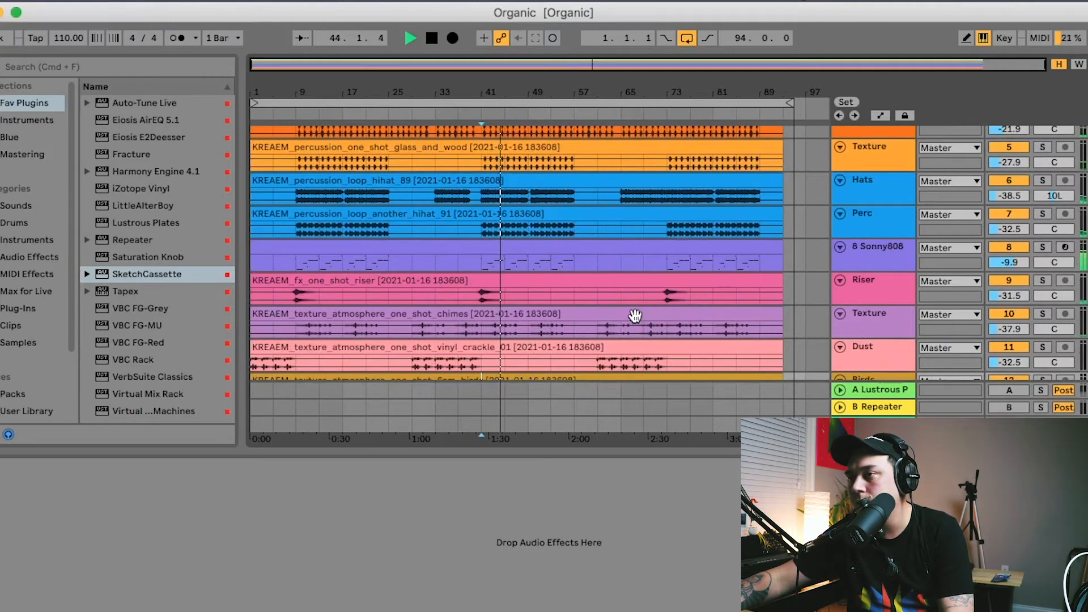
scroll(down, 3)
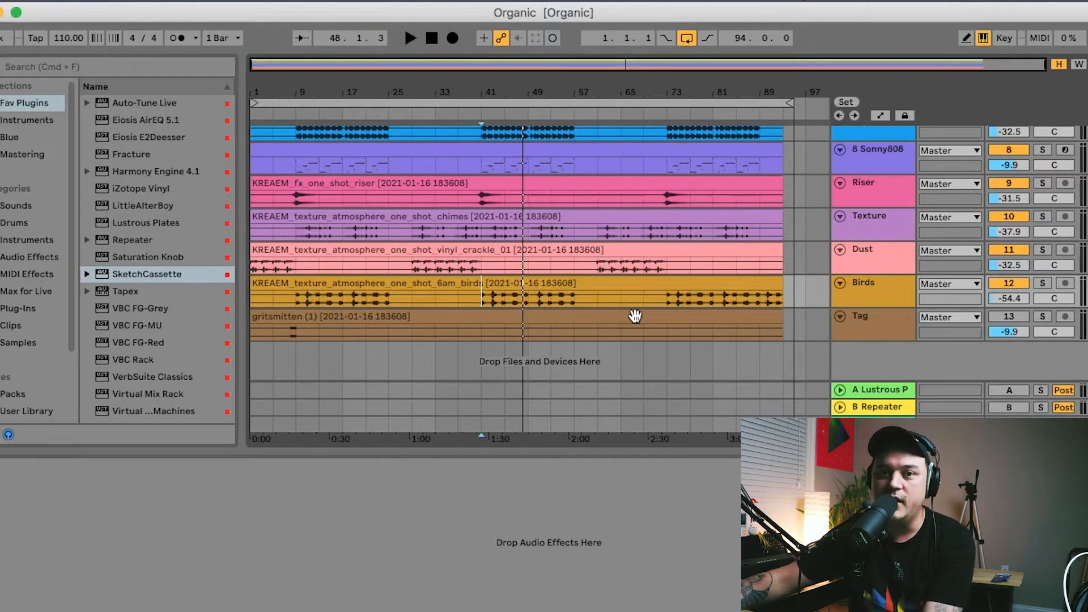
mouse_move(665, 317)
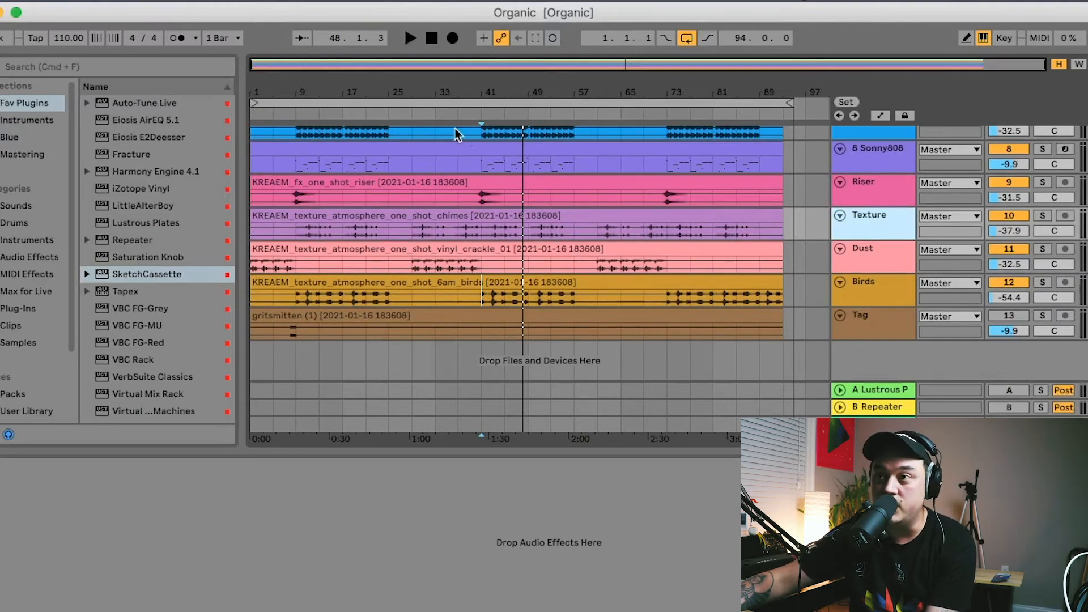
mouse_move(151, 79)
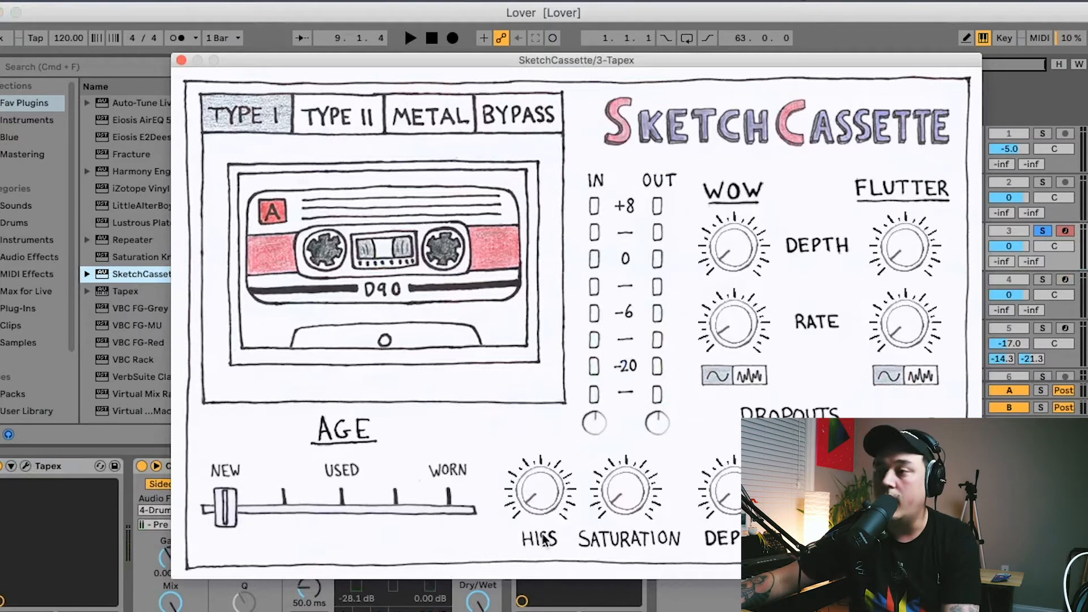
Try SketchCassette's AGE slider at Used, New and toward Worn, then close the plugin.
drag(224, 507, 338, 506)
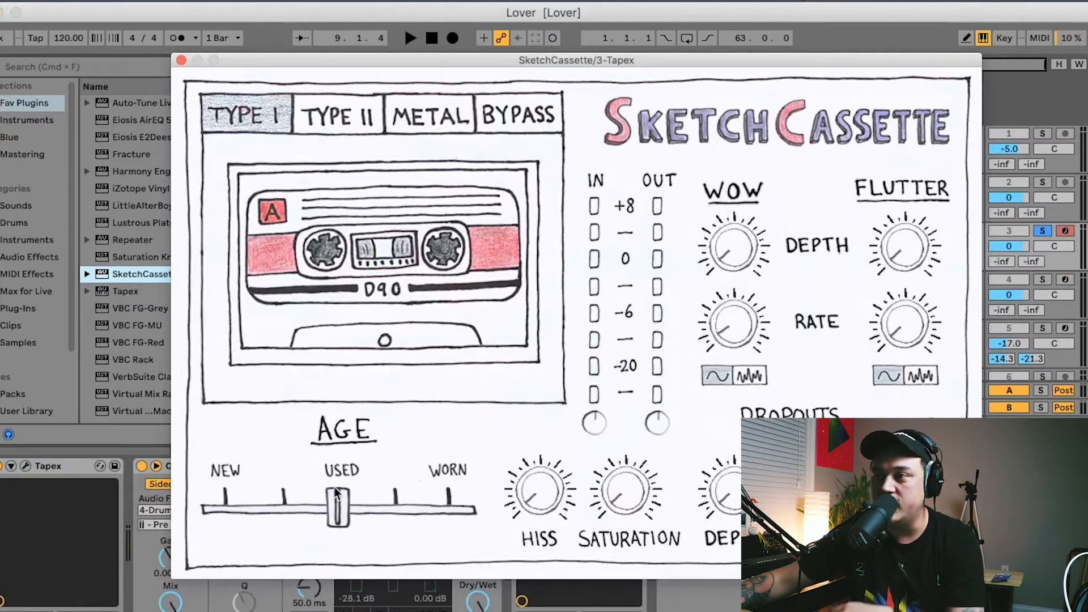
drag(338, 507, 222, 507)
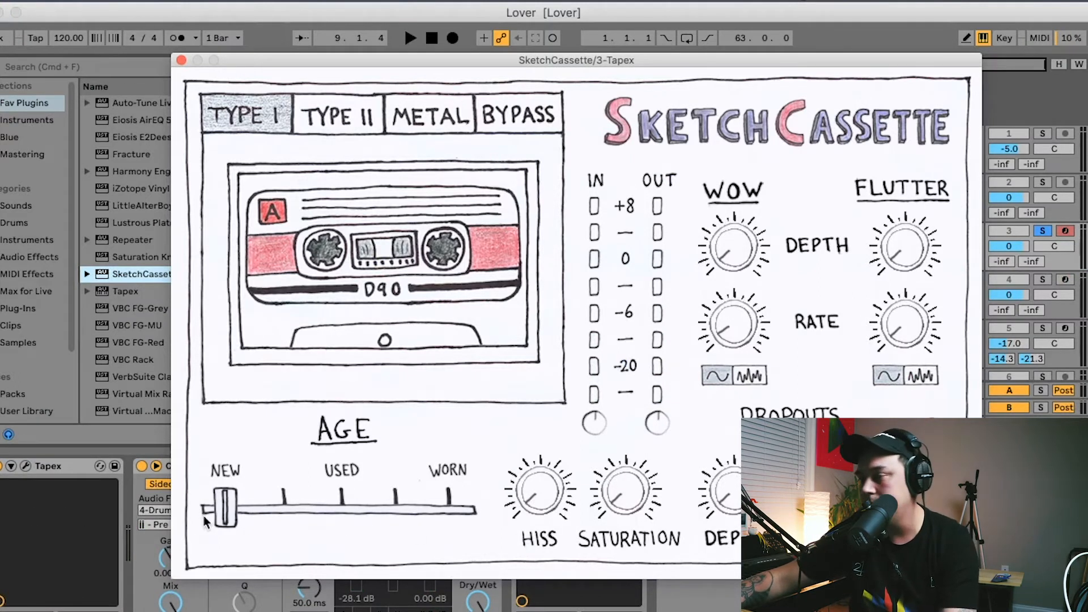
drag(222, 507, 392, 506)
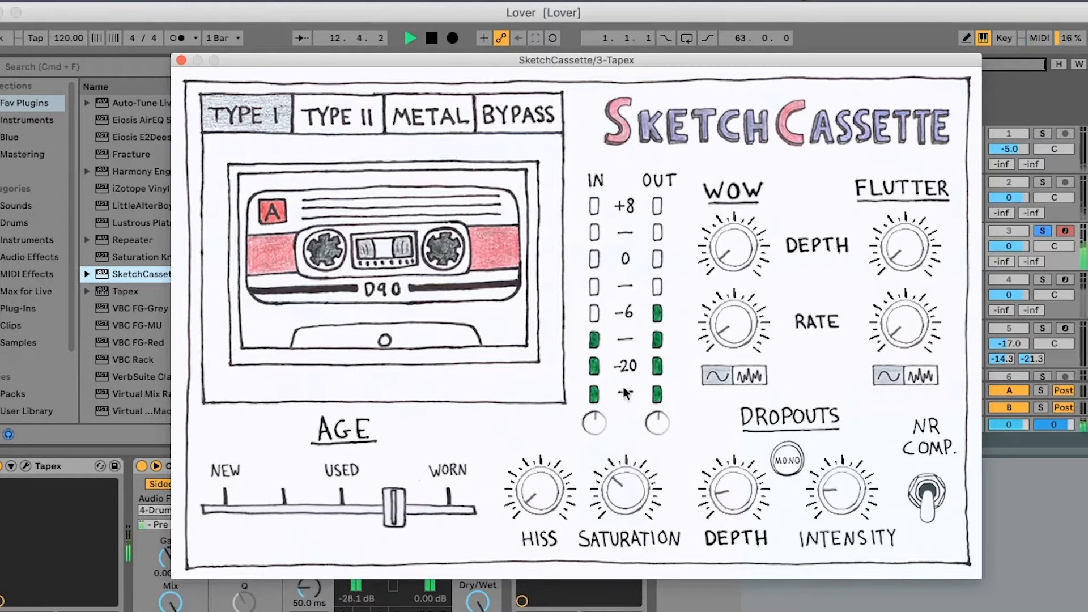
click(181, 59)
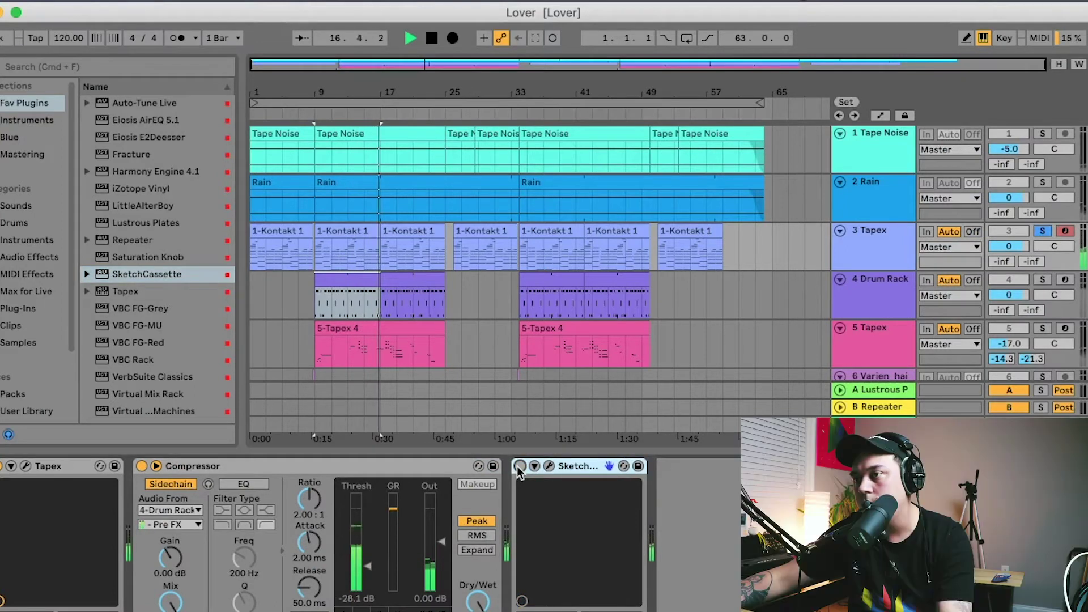
Reopen SketchCassette, settle the tape AGE on Used, and close the window.
click(428, 37)
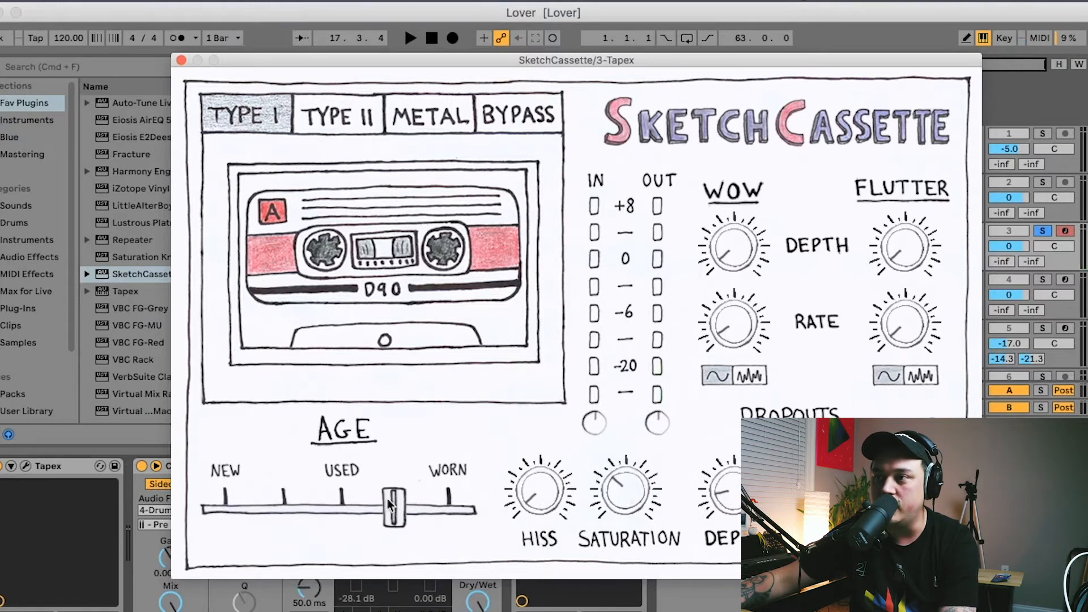
drag(393, 505, 281, 505)
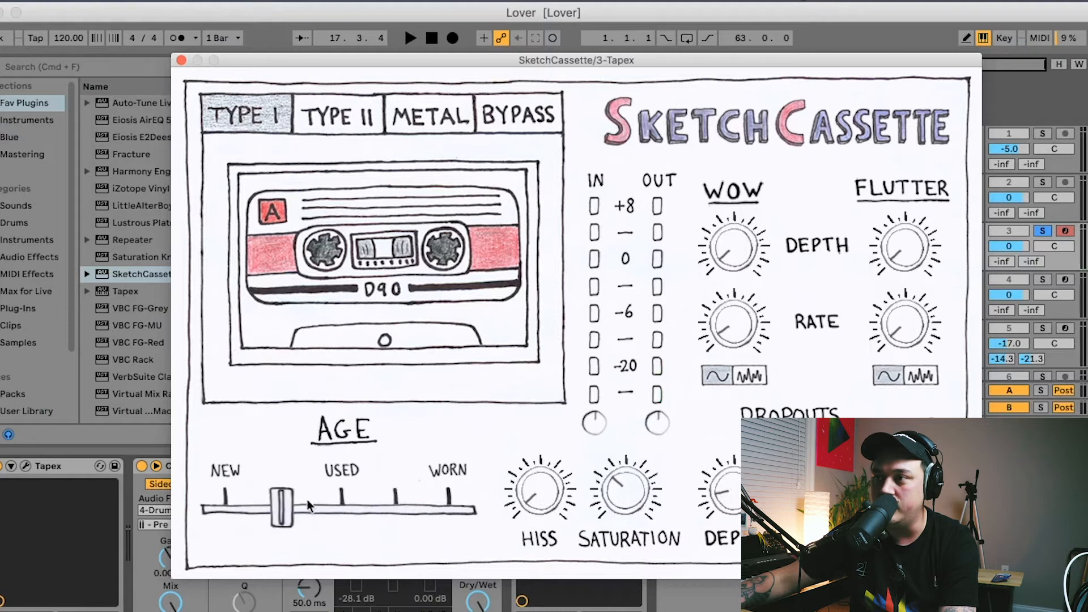
drag(280, 504, 337, 505)
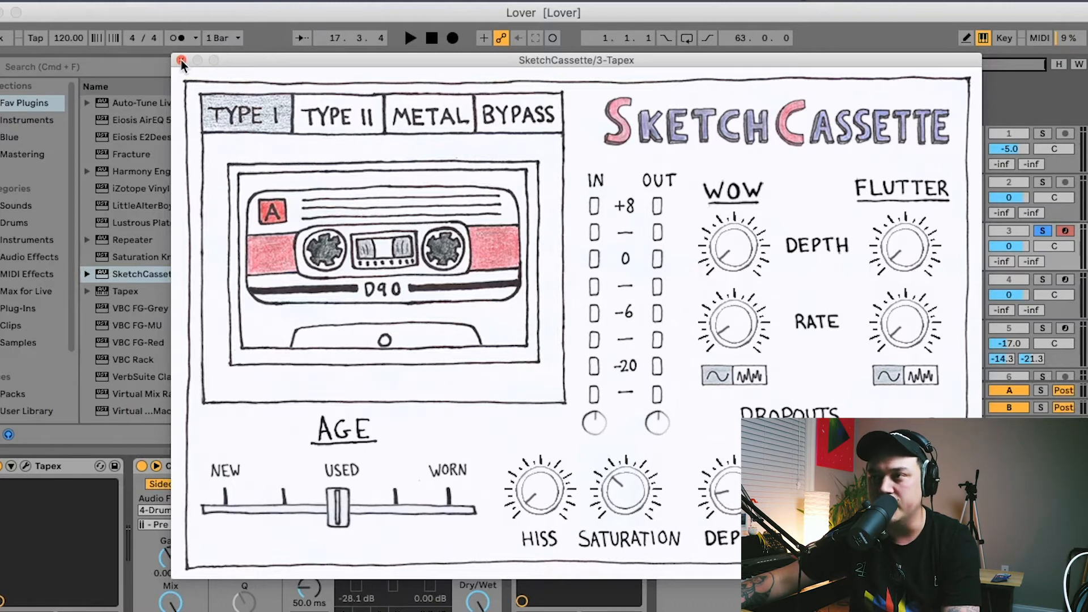
click(182, 61)
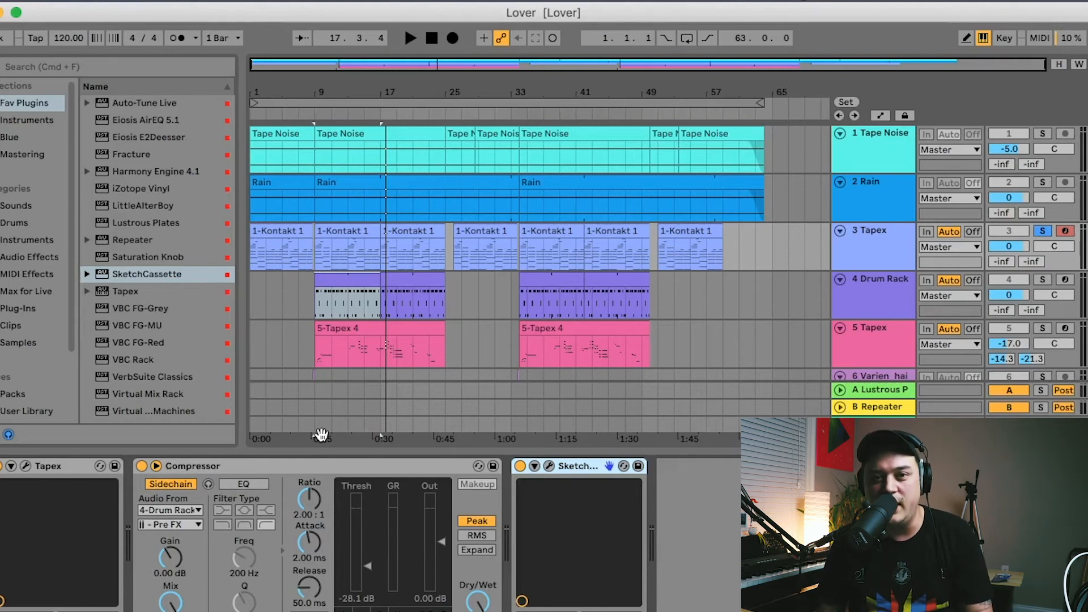
mouse_move(319, 298)
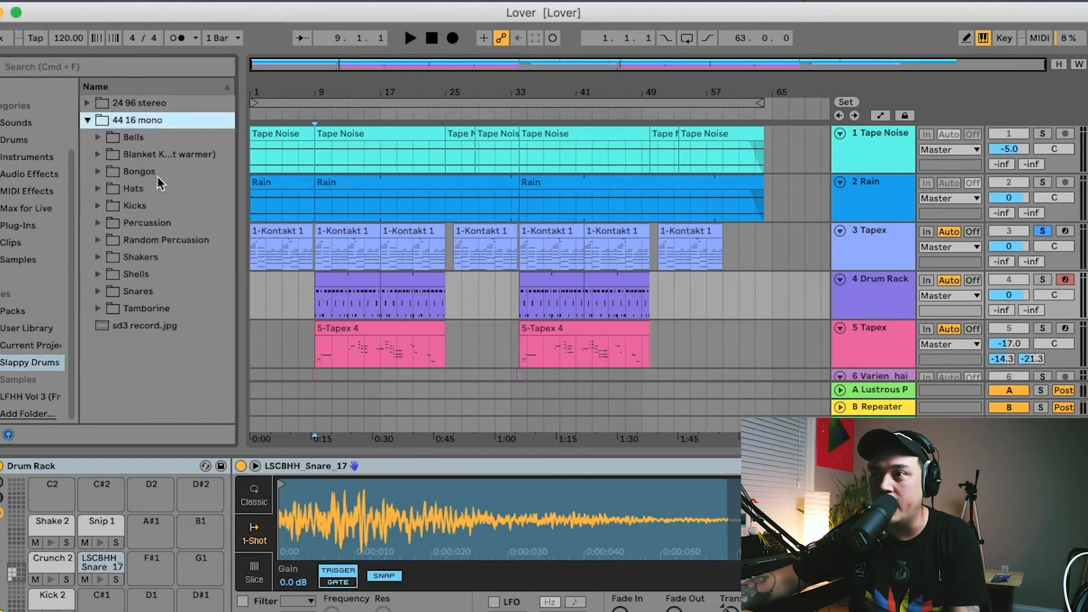
mouse_move(158, 209)
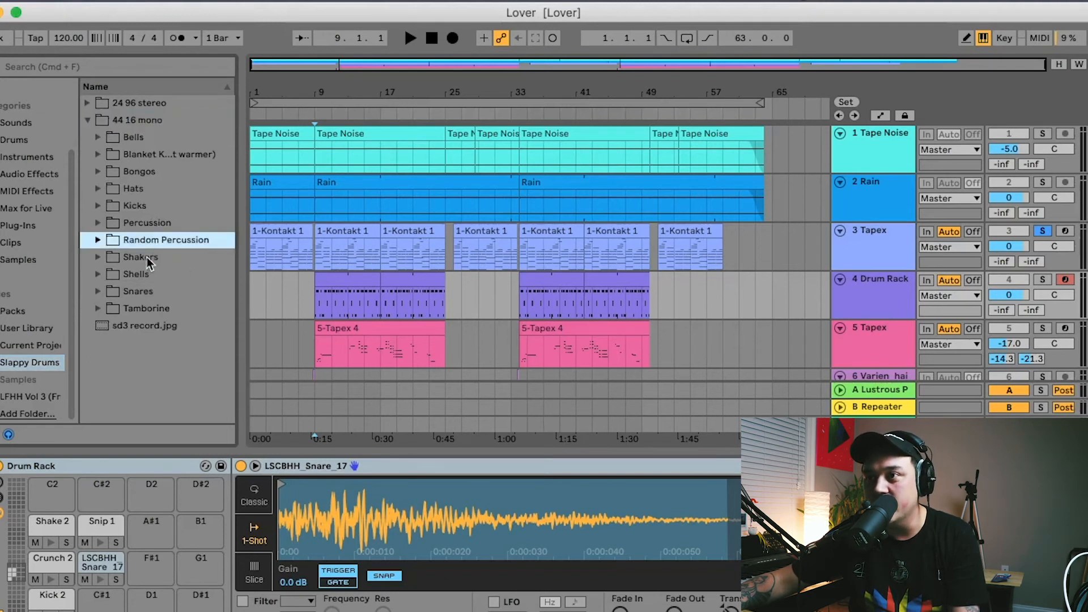
Expand the Slappy Drums Shells folder and preview an SD3 shell .wav sample.
click(134, 257)
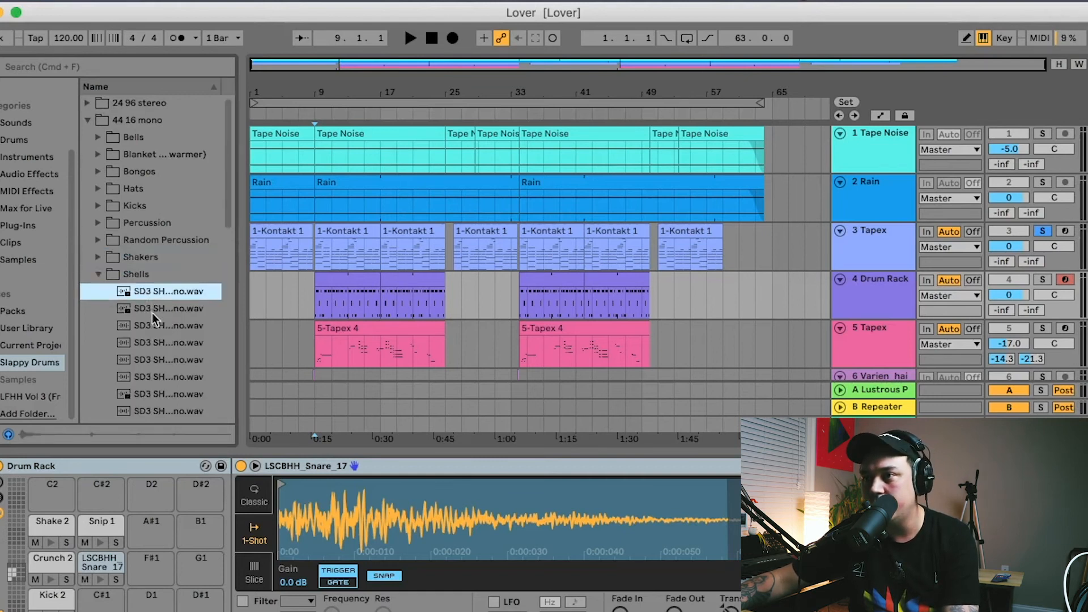
click(97, 274)
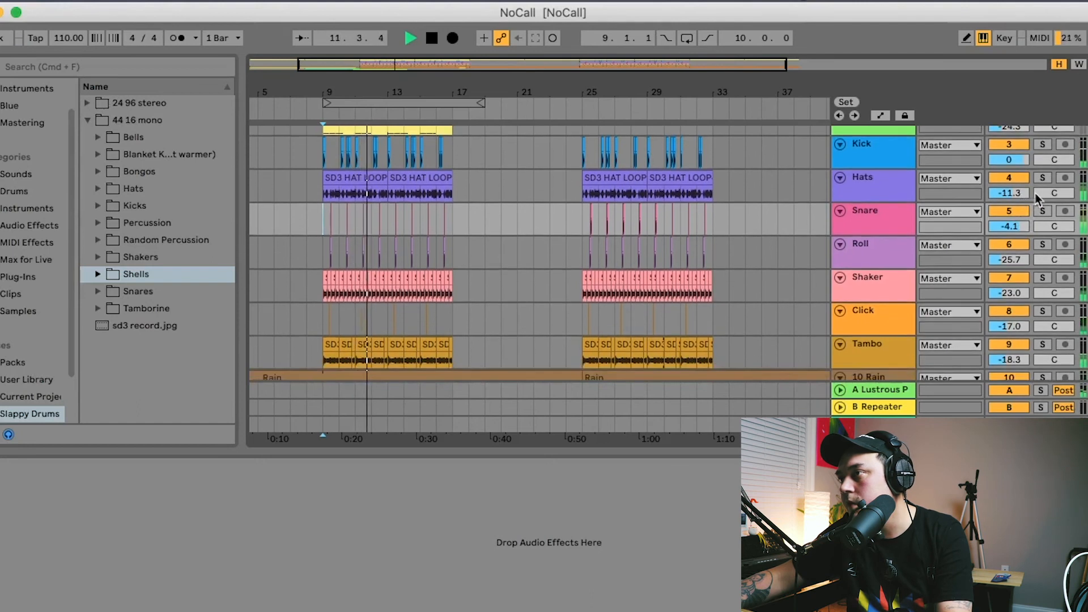
Solo the Hats, Shaker and Roll tracks in turn to audition each one.
click(1041, 178)
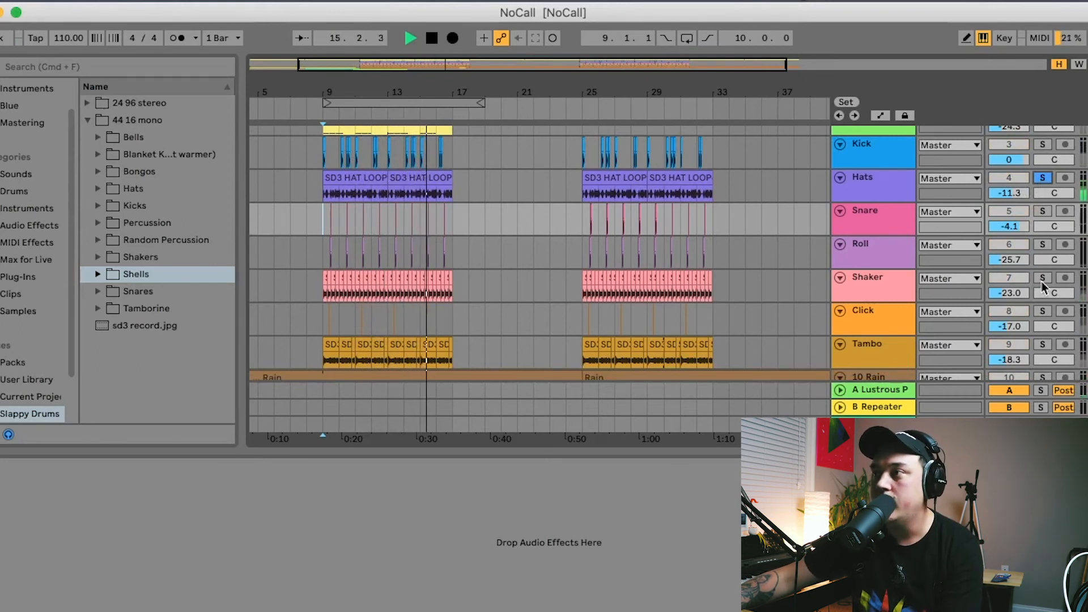
click(1042, 277)
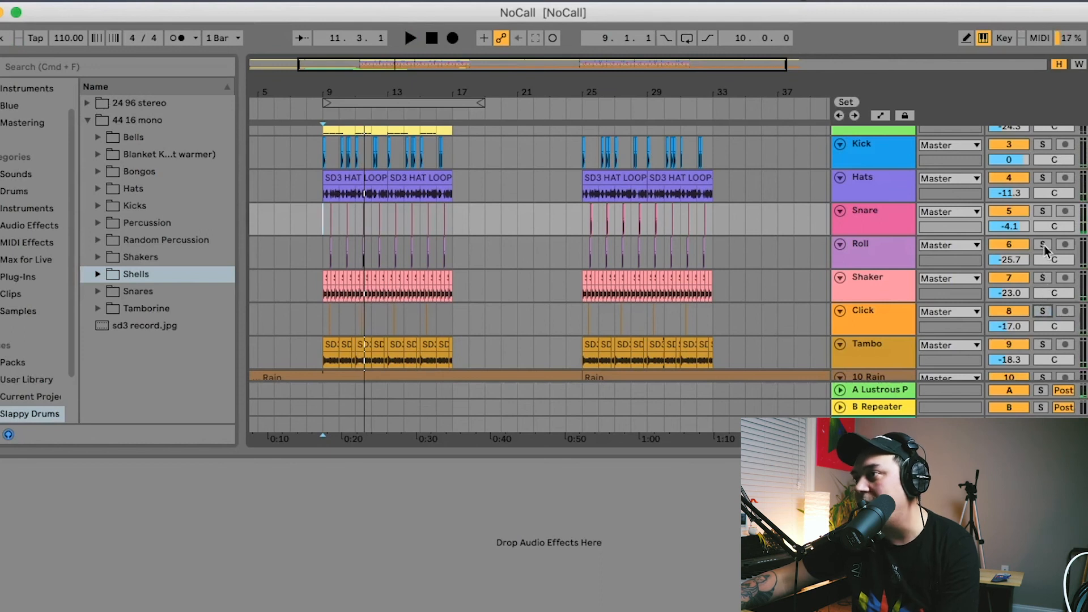
click(1042, 245)
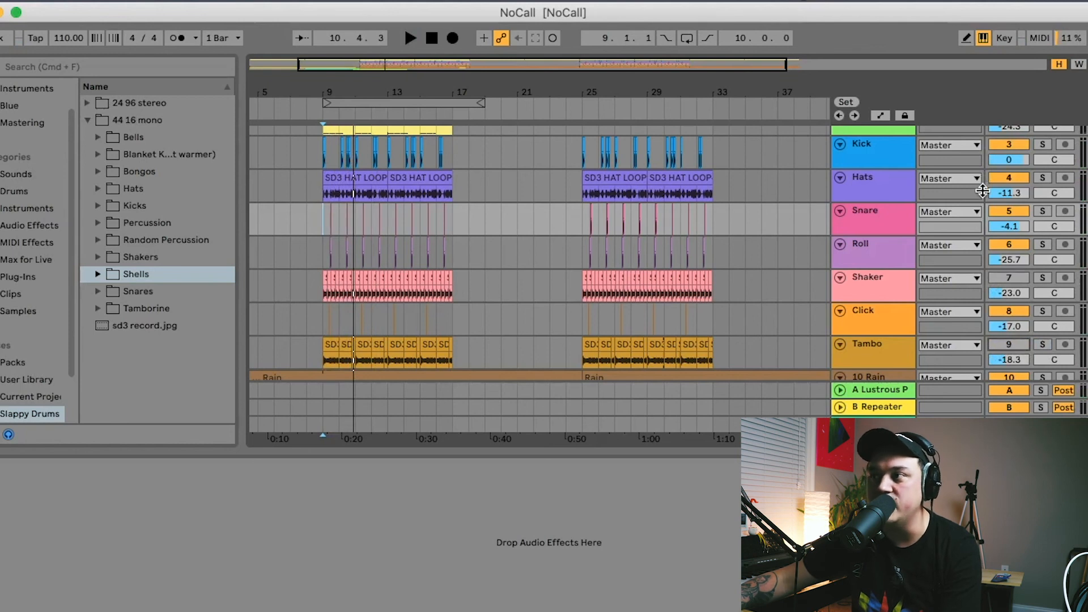
mouse_move(1010, 249)
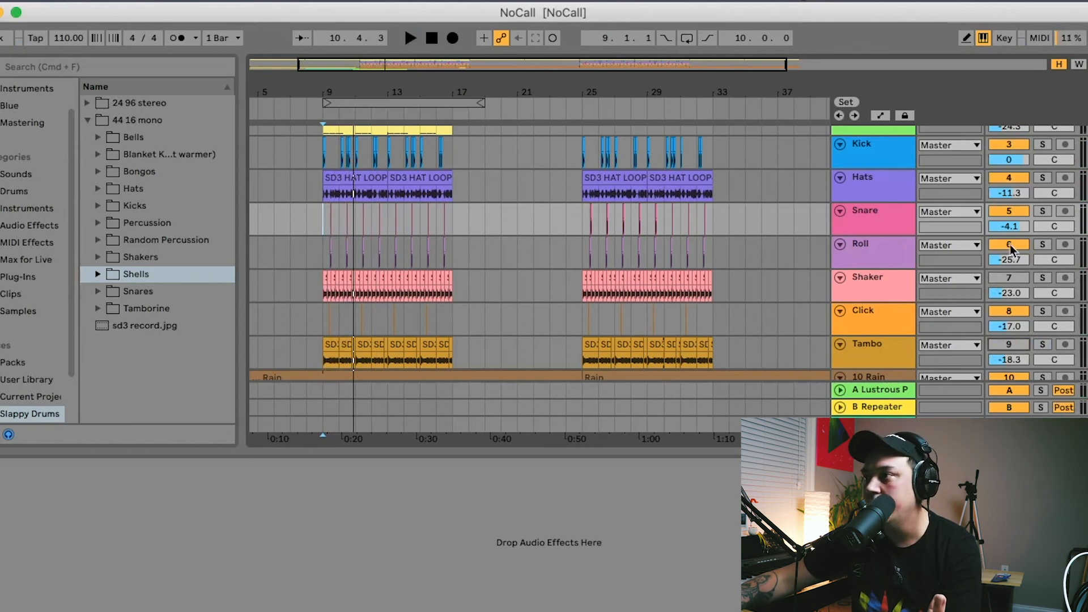